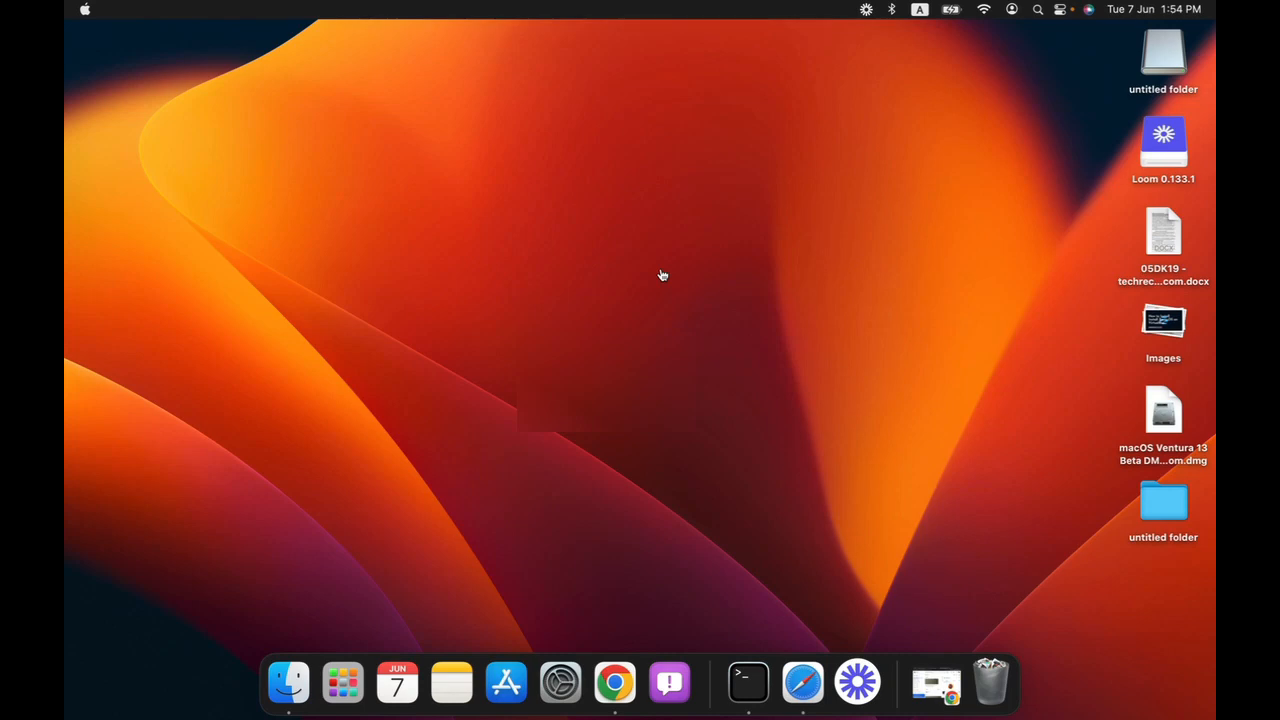
pyautogui.moveTo(592, 472)
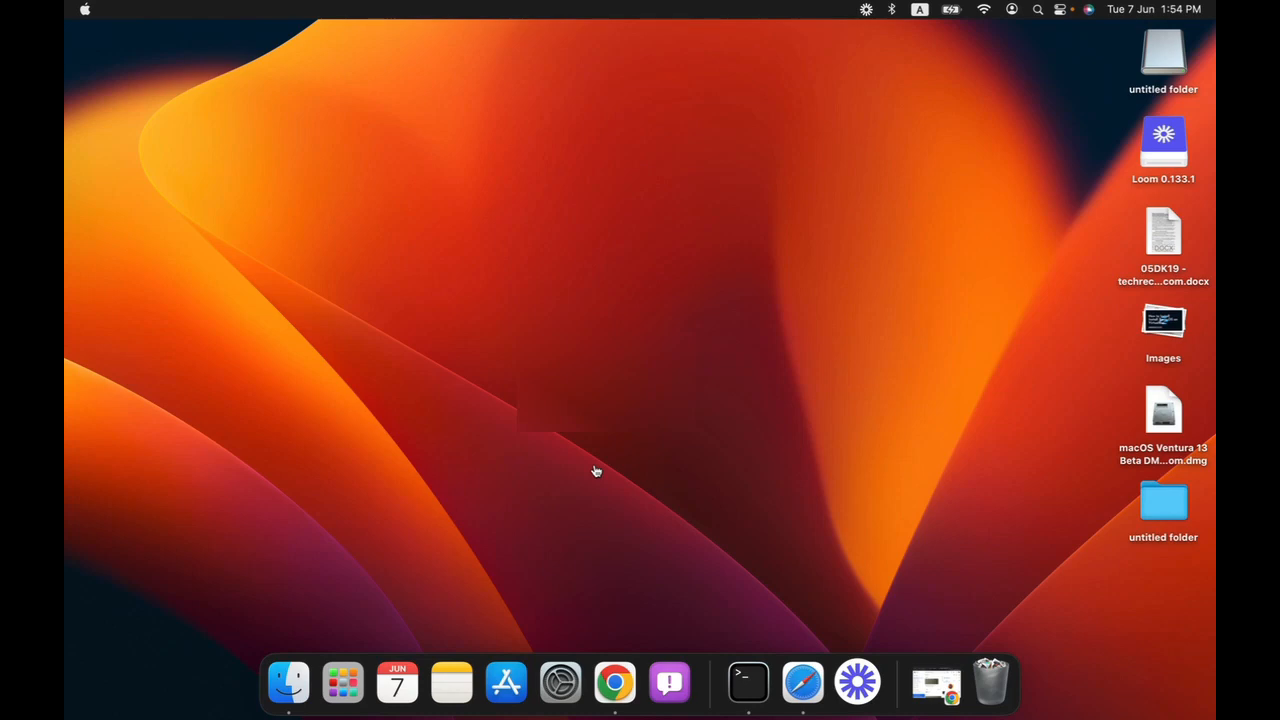
pyautogui.moveTo(636, 482)
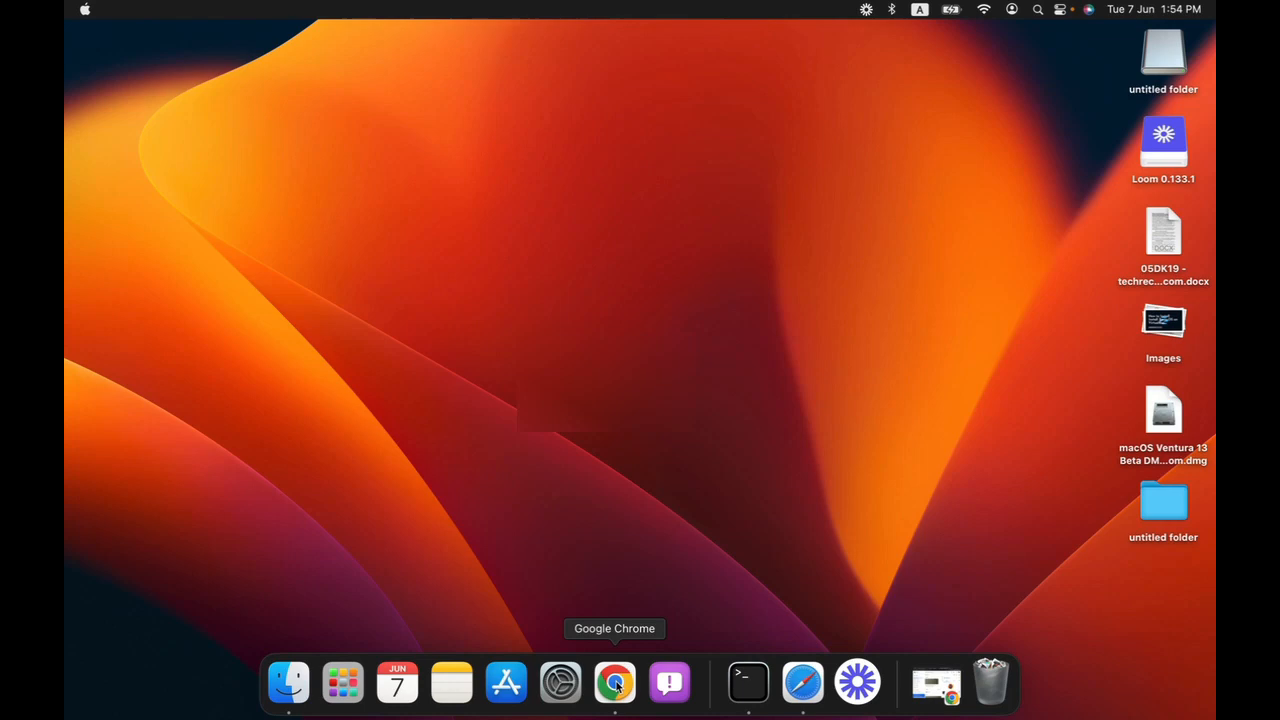
pyautogui.moveTo(140, 90)
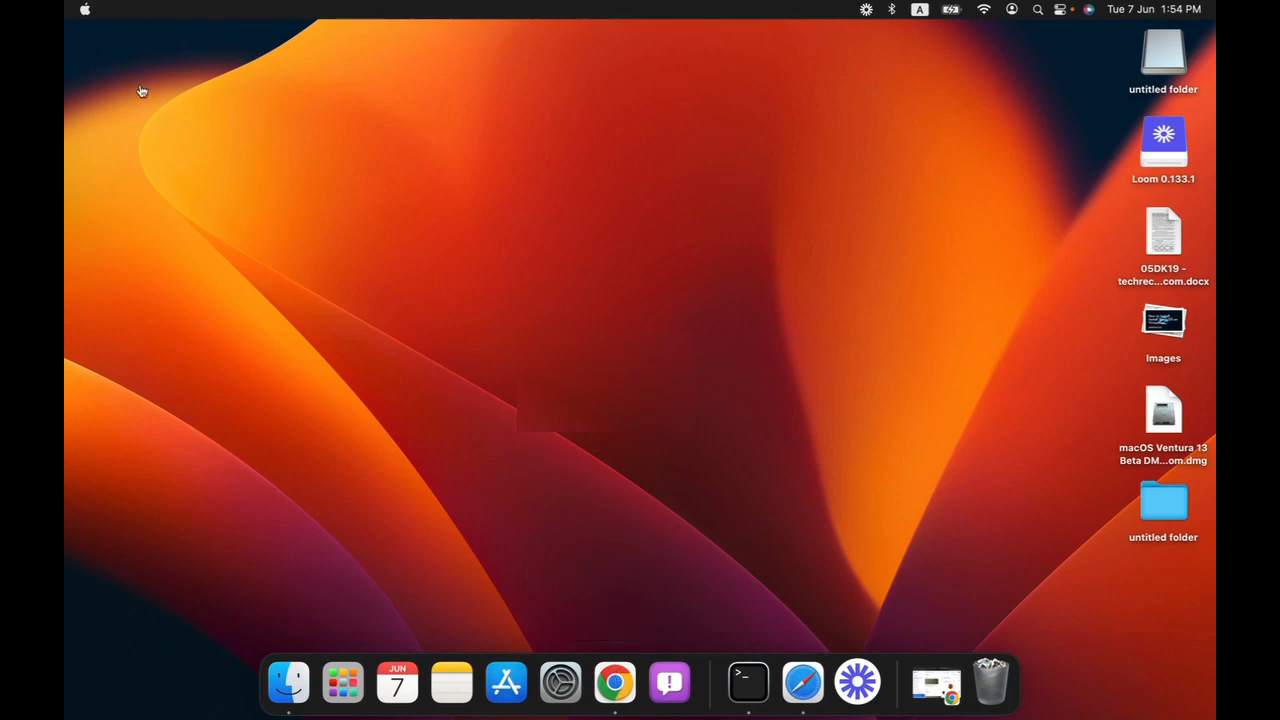
# Show About This Mac with the MacBook Pro's processor, memory and macOS 13.0 Beta version
pyautogui.click(84, 8)
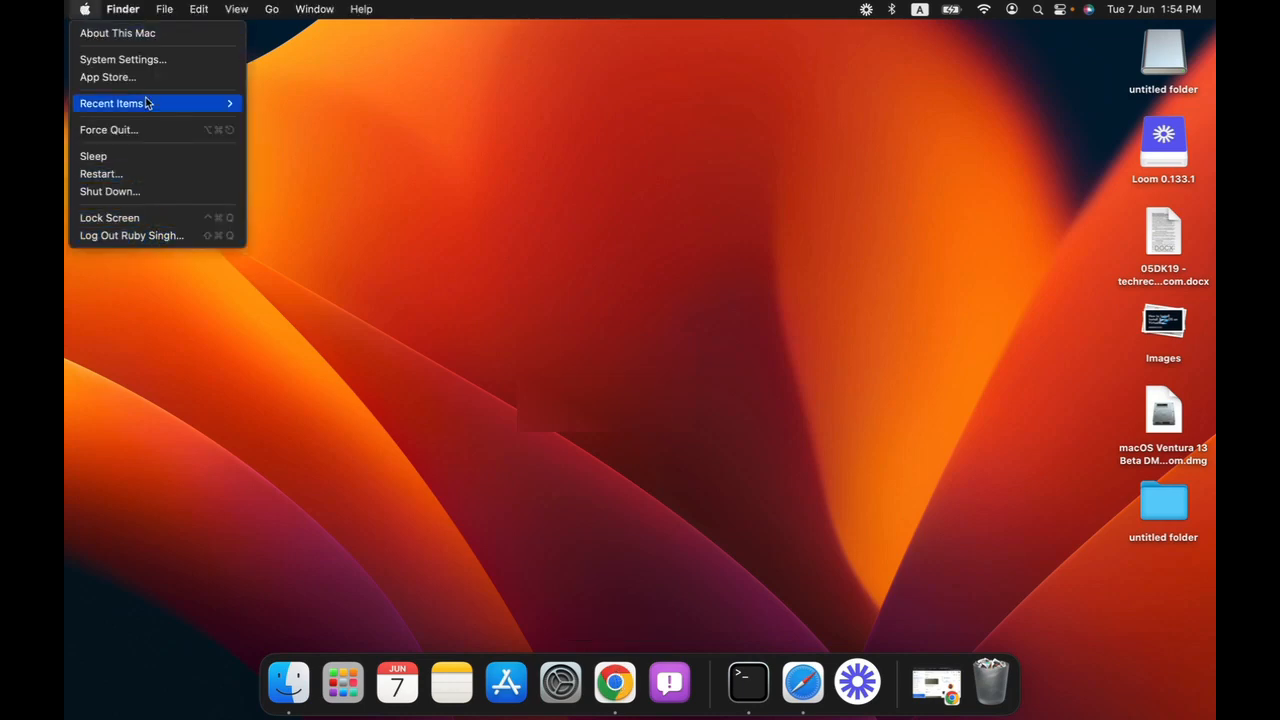
pyautogui.click(116, 32)
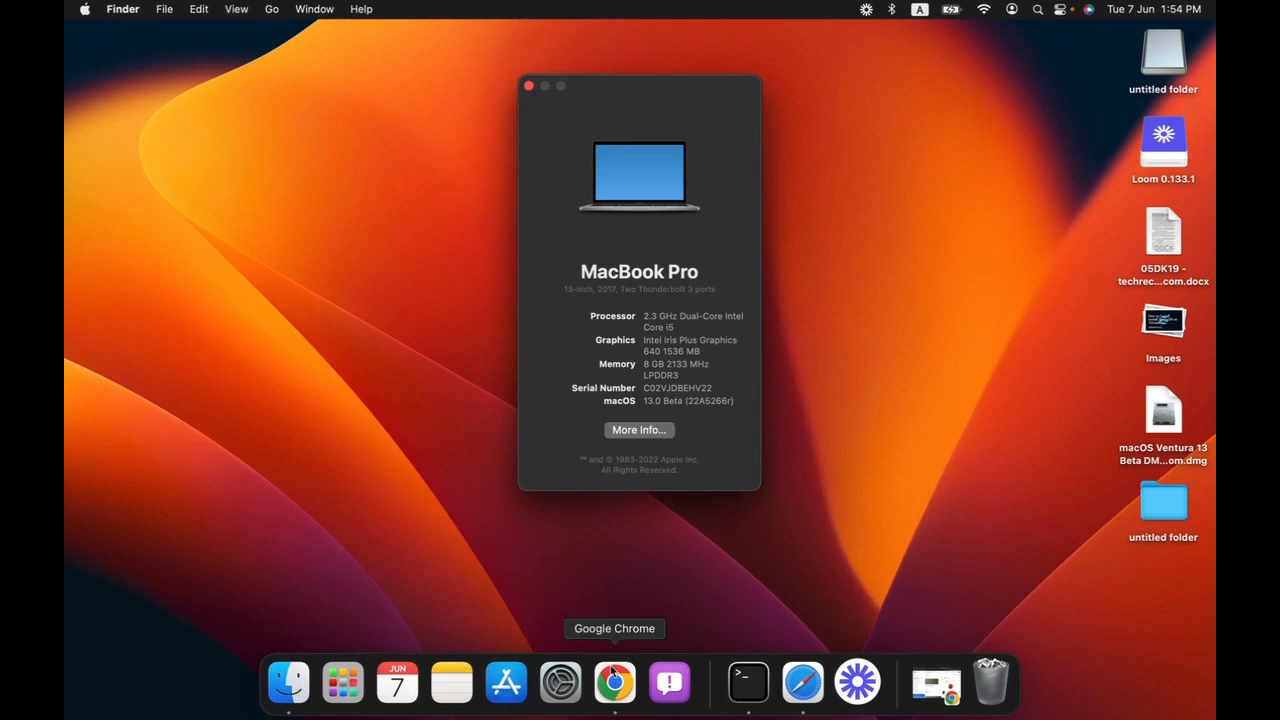
# Launch Chrome and reach the 'Download macOS Ventura DMG File' article's MediaFire and Google Drive links
pyautogui.click(612, 680)
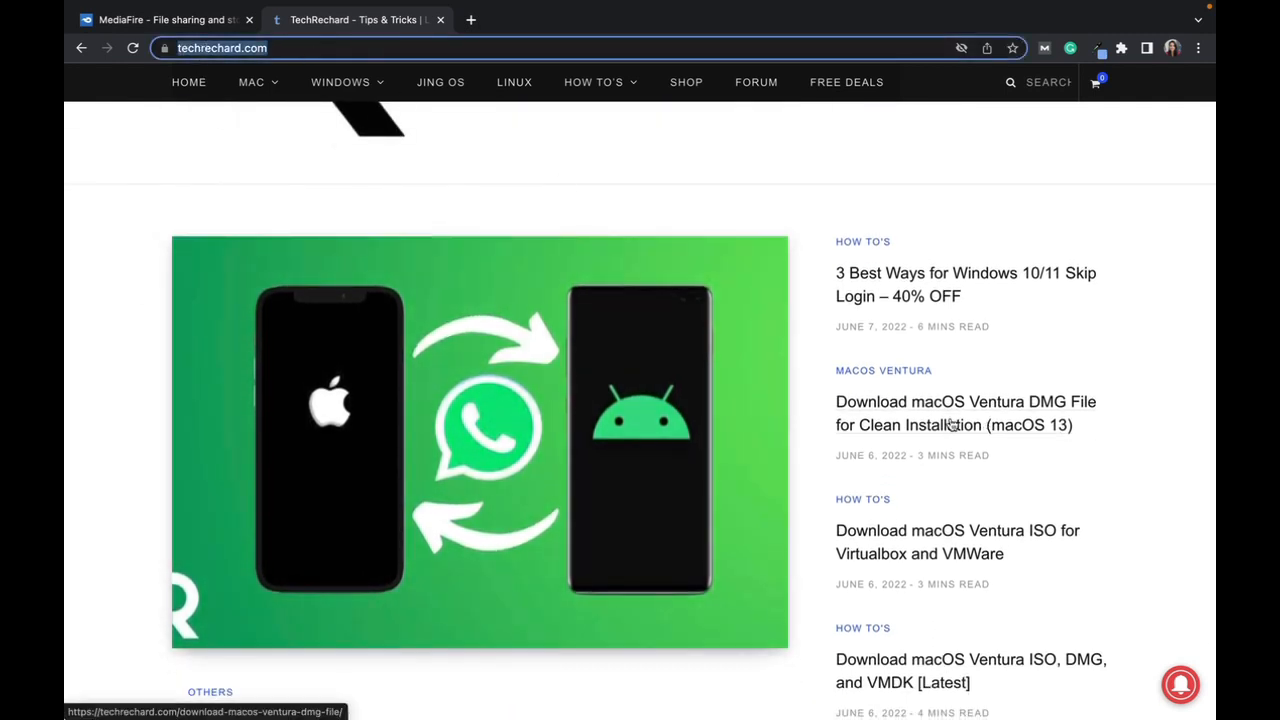
pyautogui.moveTo(1028, 406)
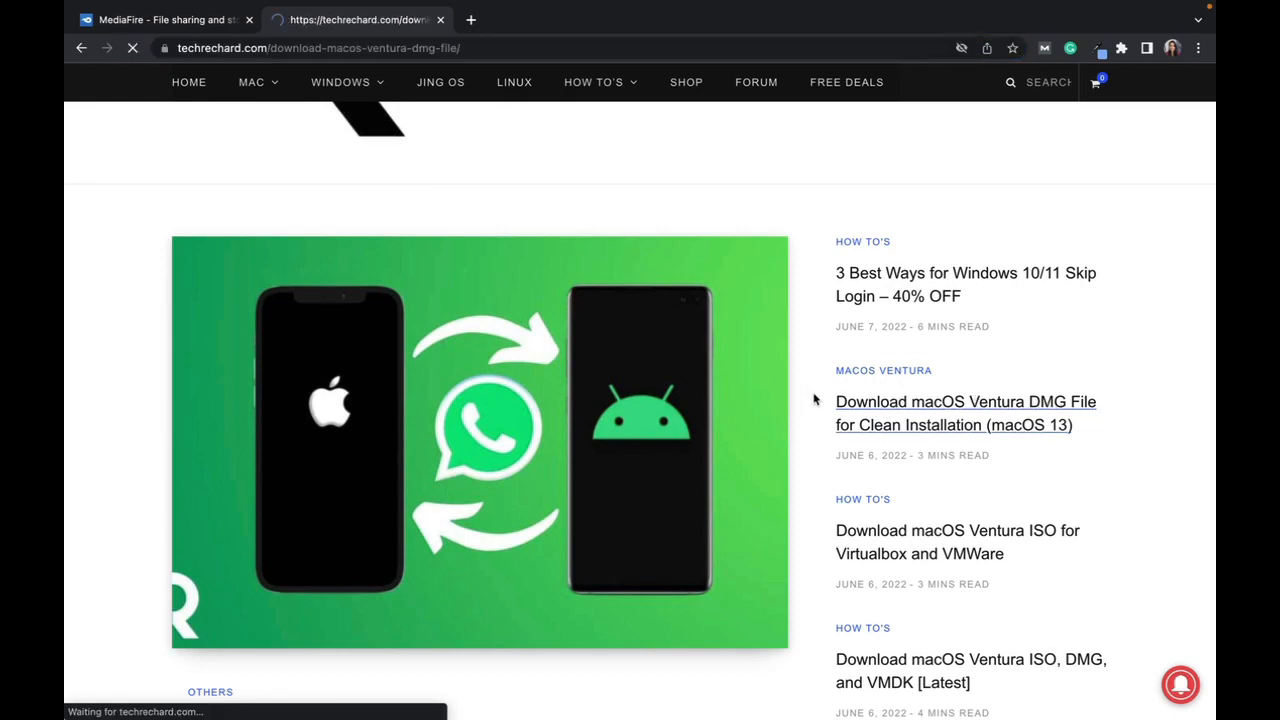
pyautogui.click(964, 414)
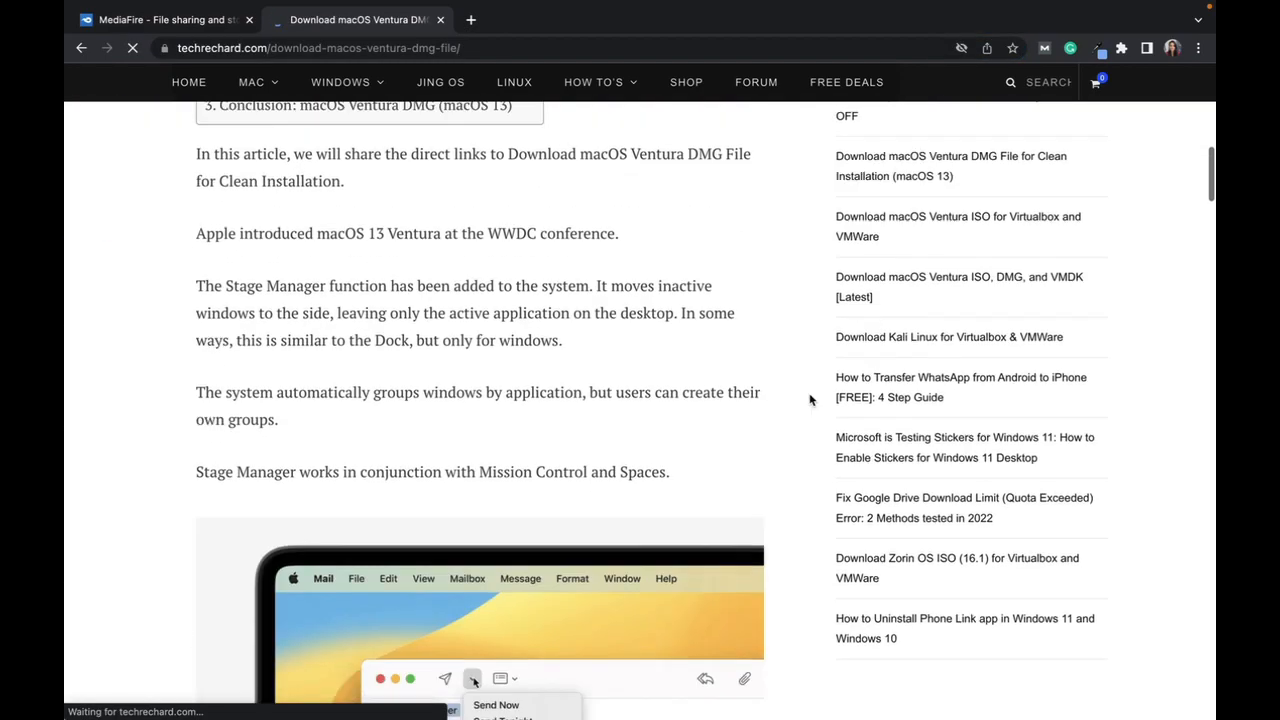
pyautogui.scroll(-3)
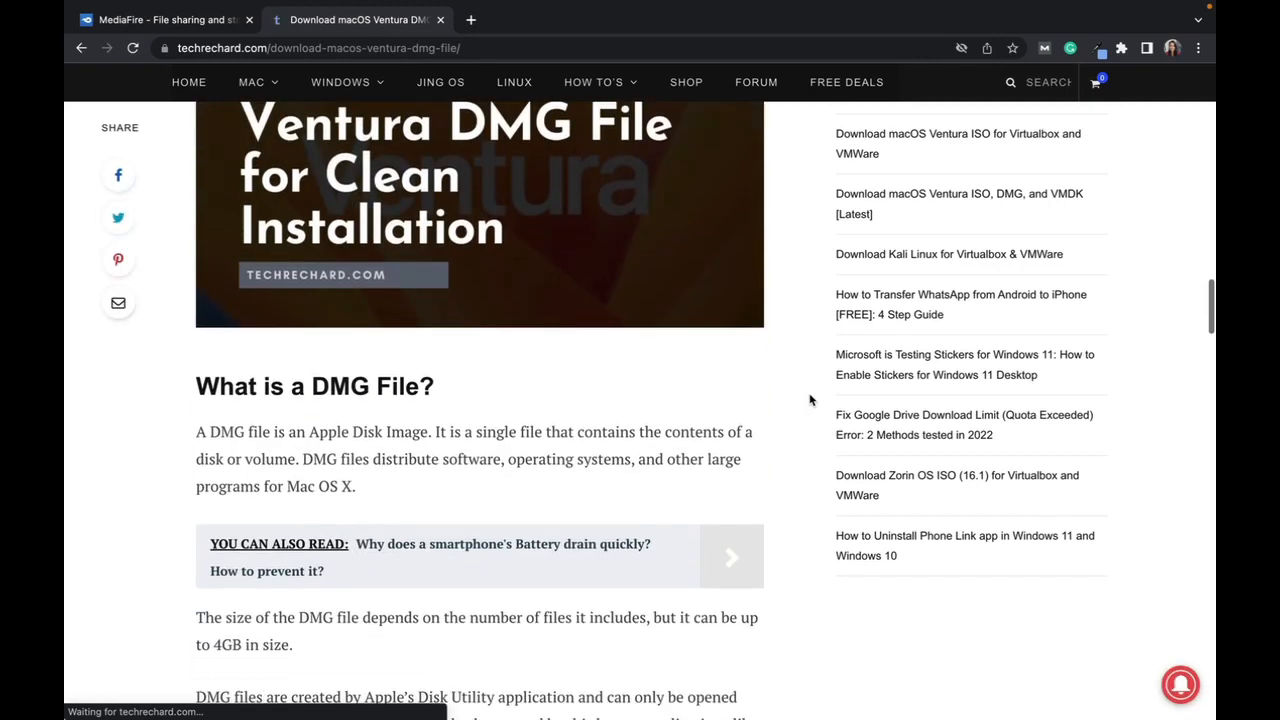
pyautogui.scroll(-3)
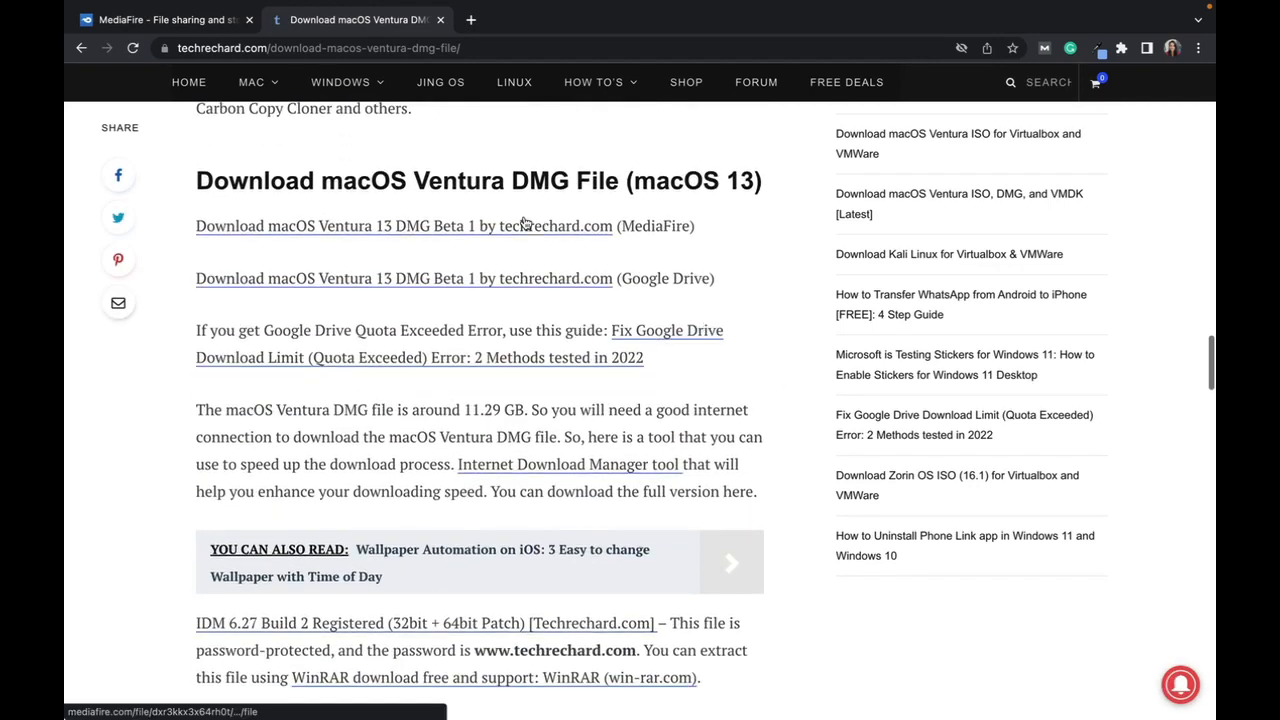
pyautogui.moveTo(536, 272)
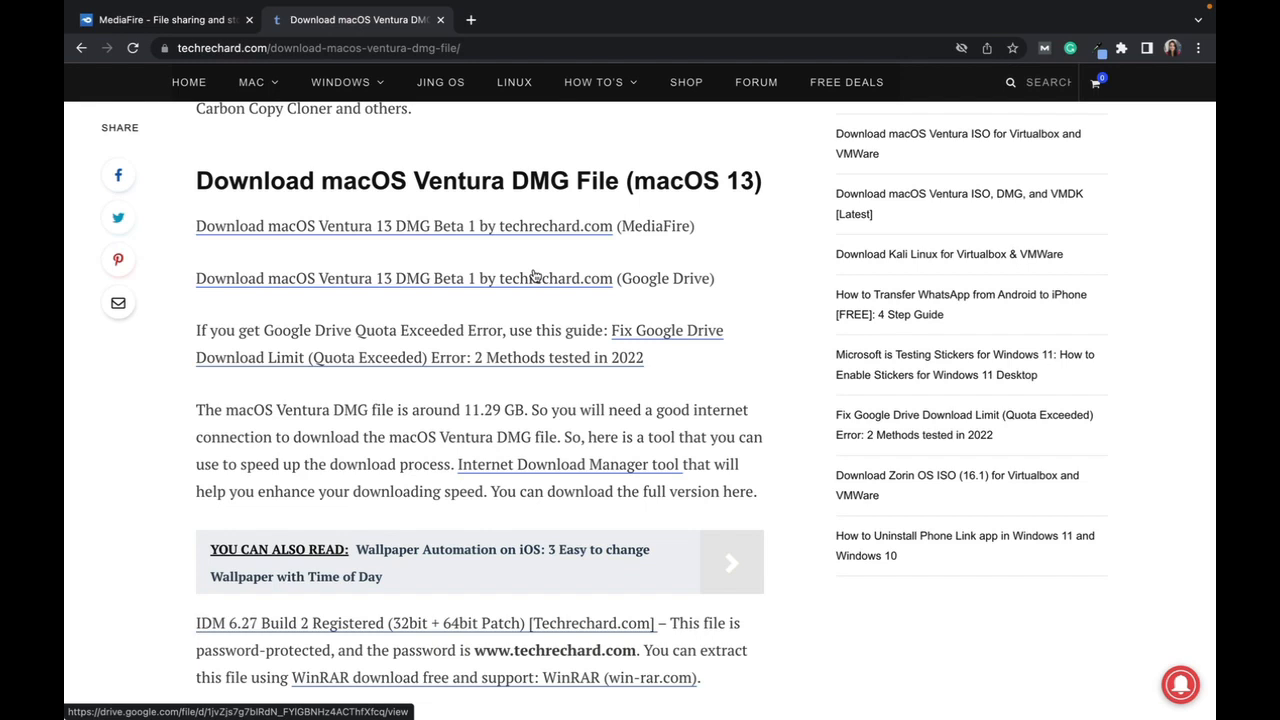
pyautogui.moveTo(636, 210)
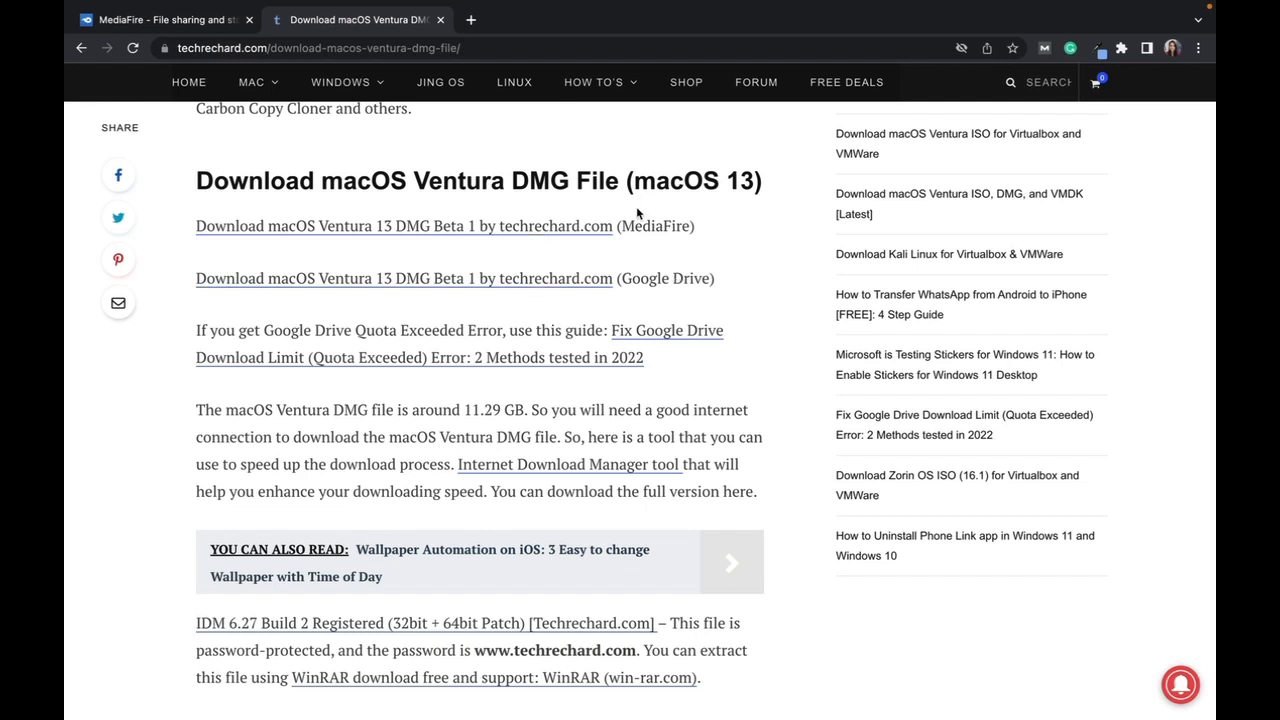
pyautogui.moveTo(568, 232)
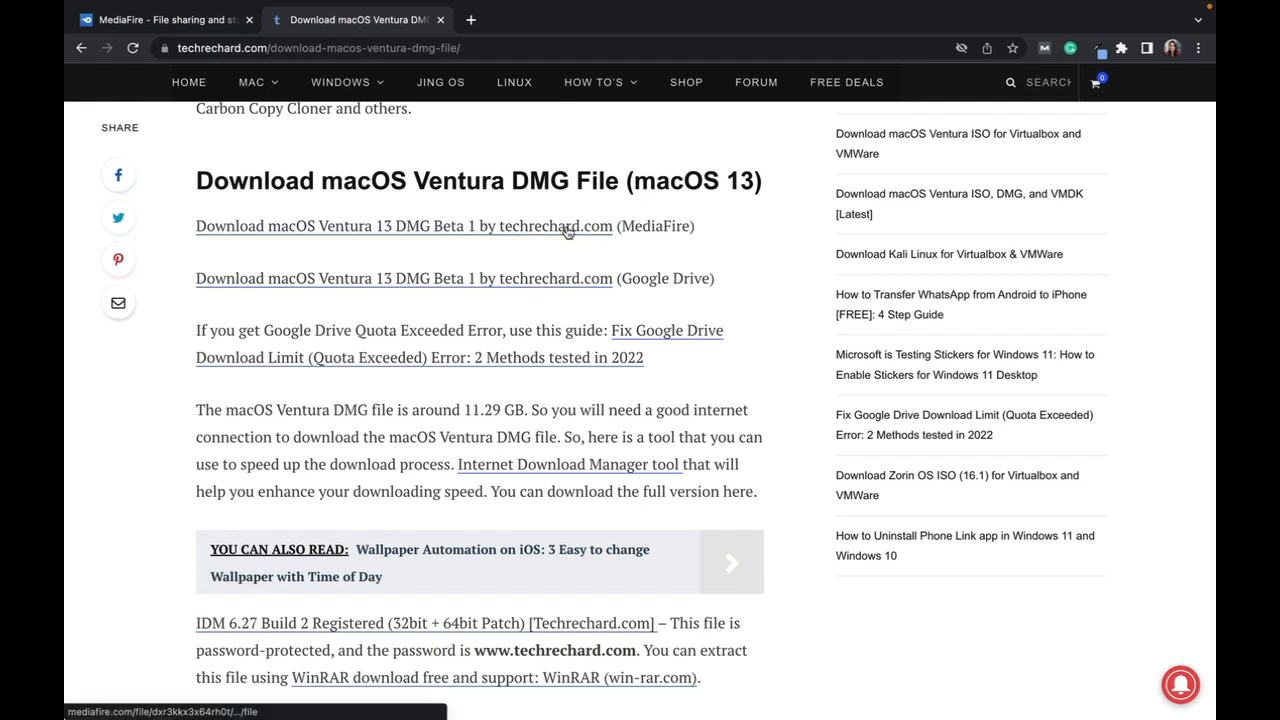
pyautogui.moveTo(516, 236)
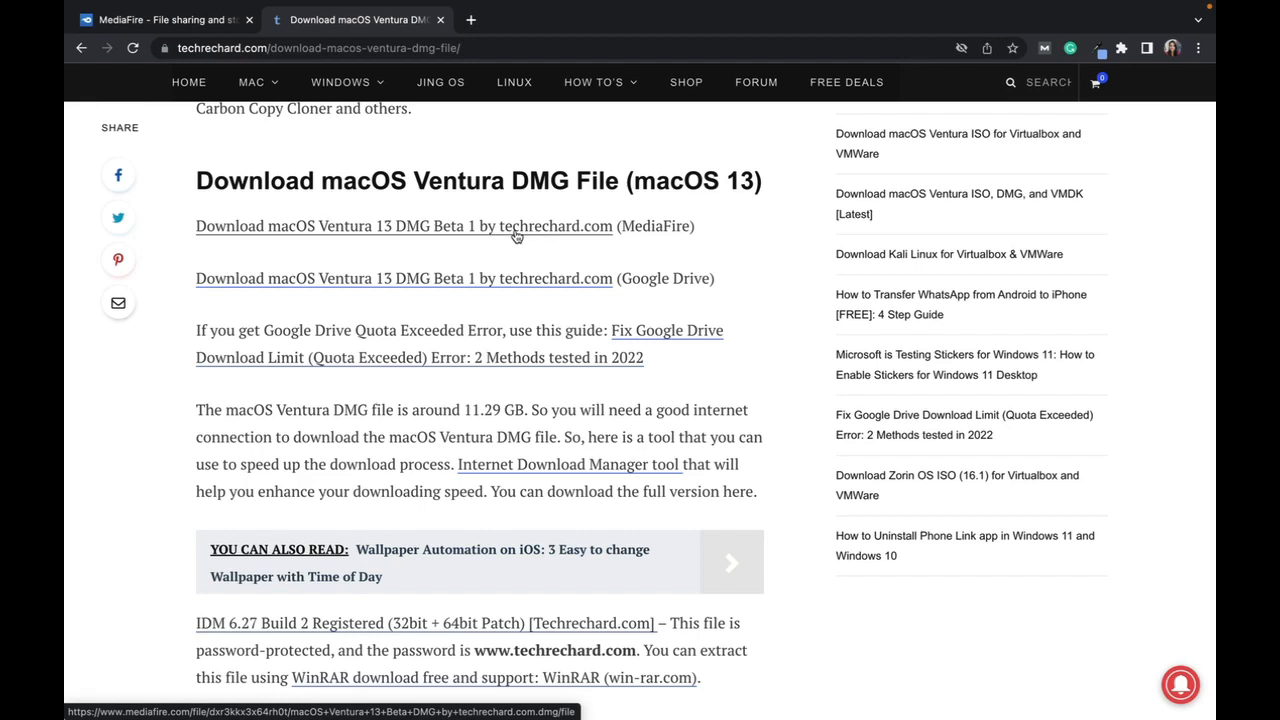
pyautogui.moveTo(682, 250)
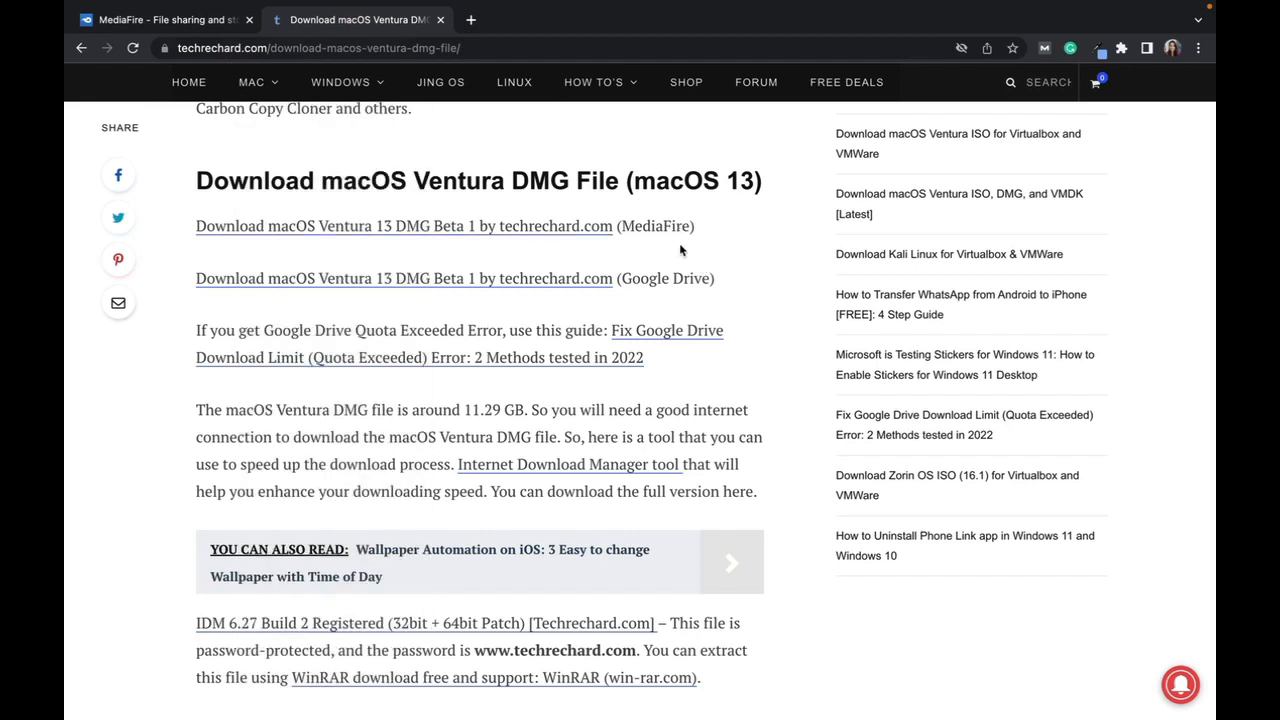
pyautogui.click(150, 20)
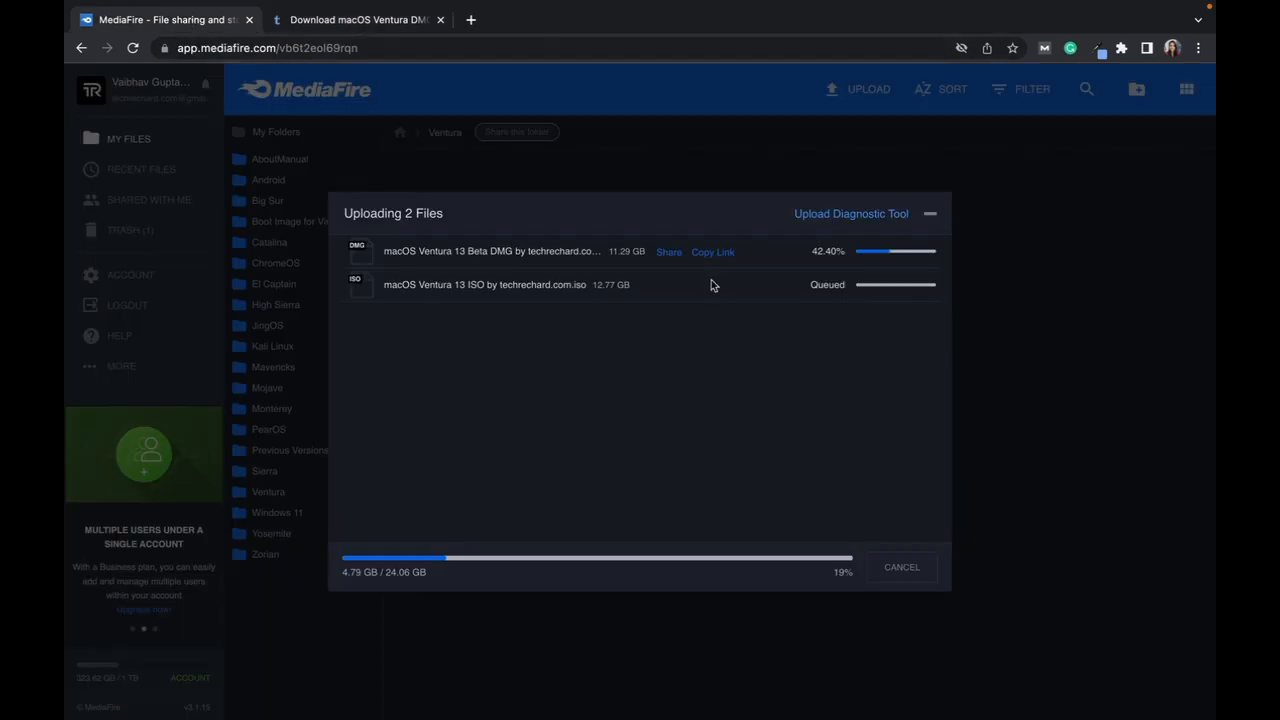
pyautogui.moveTo(628, 334)
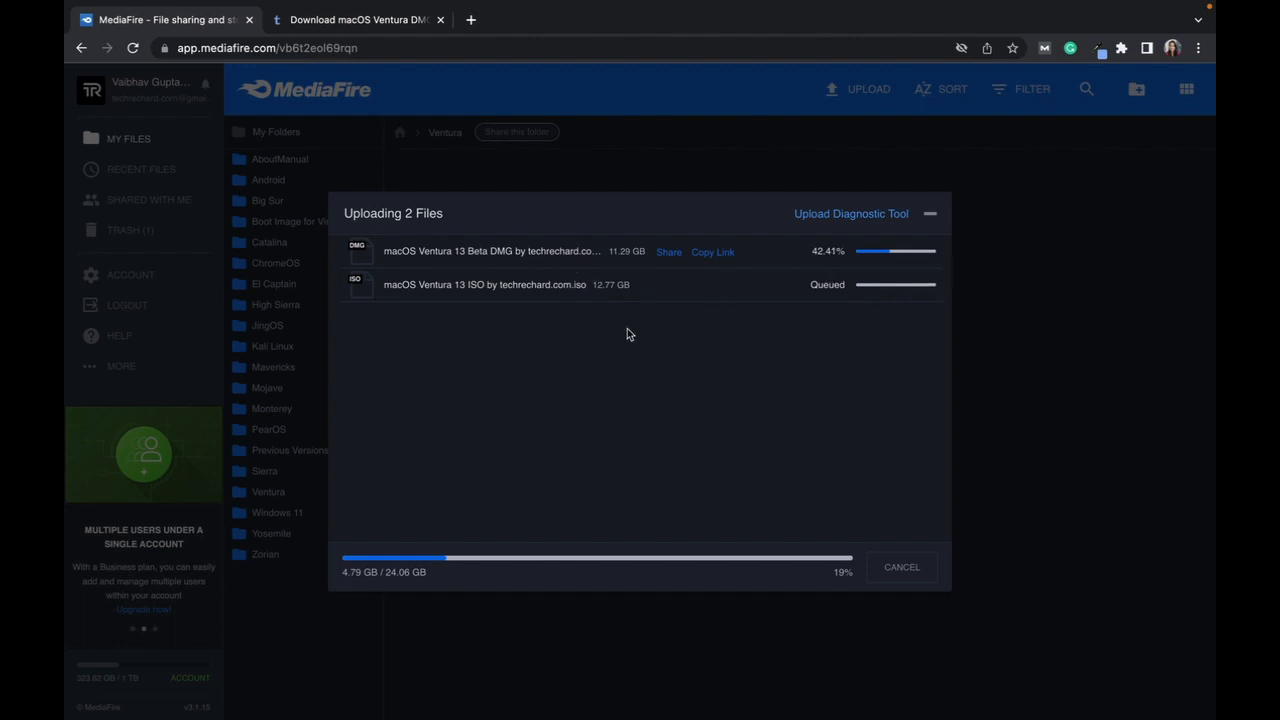
pyautogui.click(360, 20)
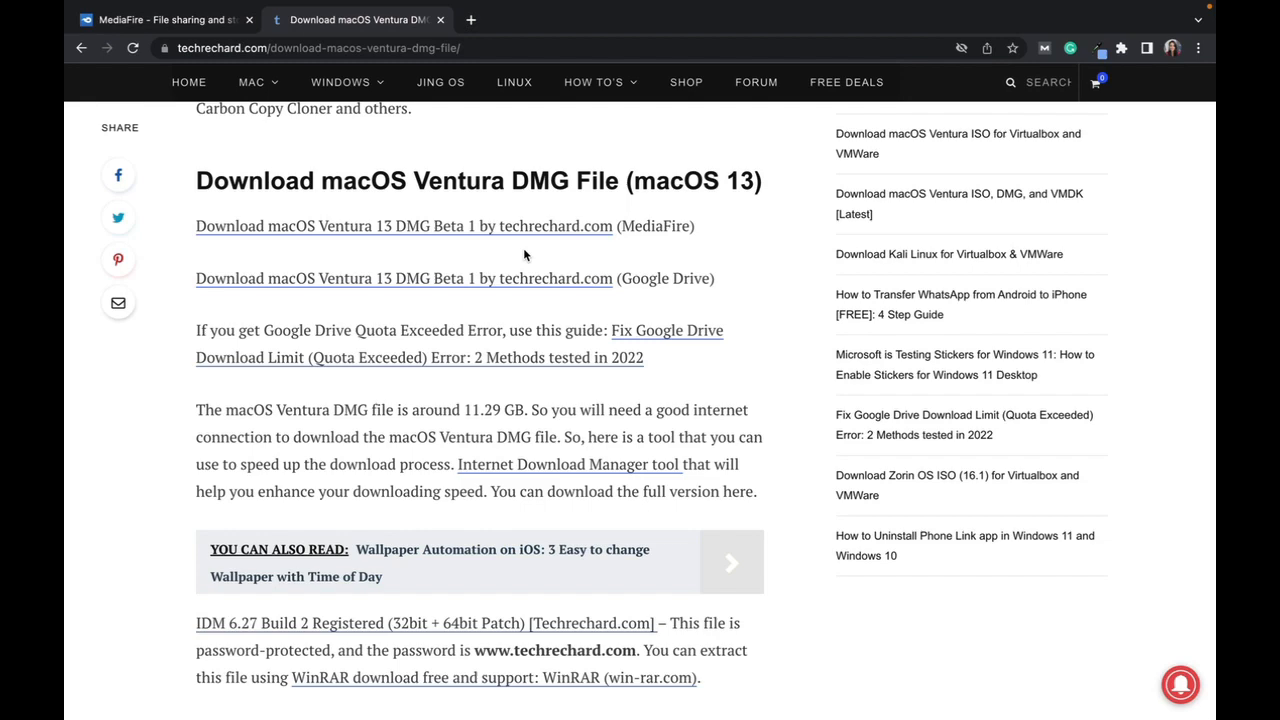
pyautogui.moveTo(726, 294)
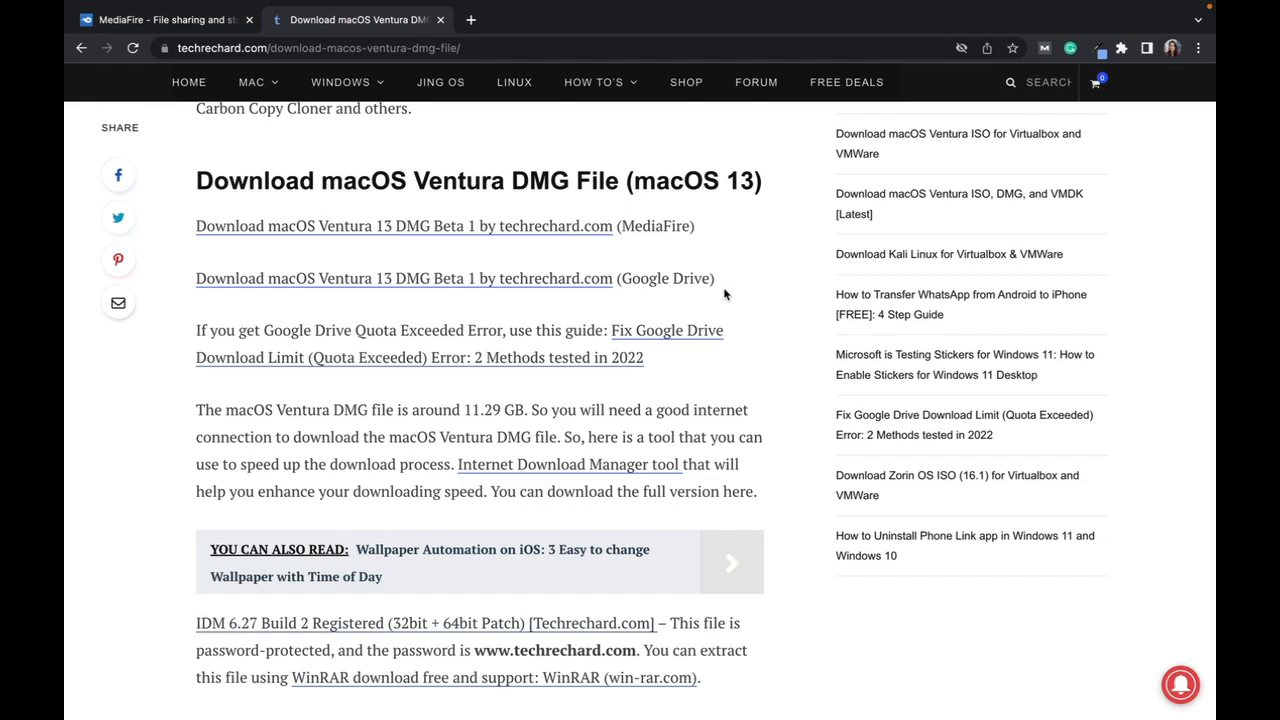
# Open the macOS 13 Beta Profiles link in a new tab, then return to the article's DMG download section
pyautogui.scroll(-3)
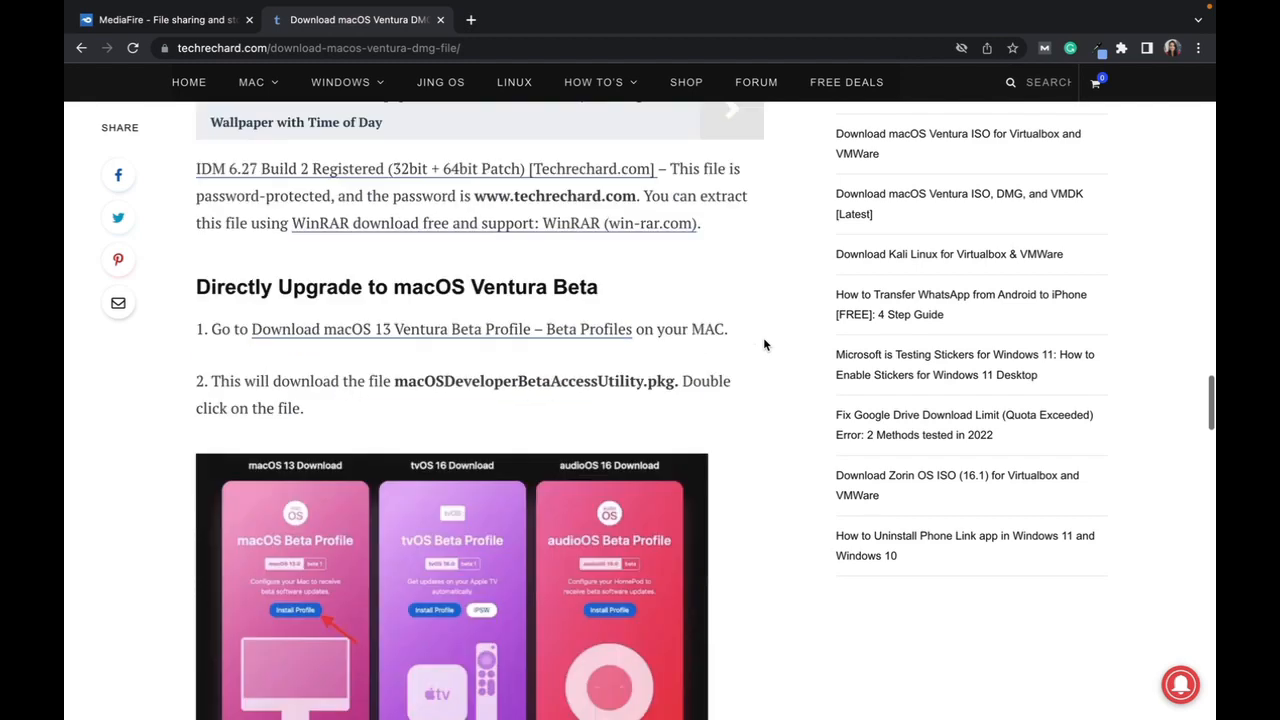
pyautogui.scroll(-3)
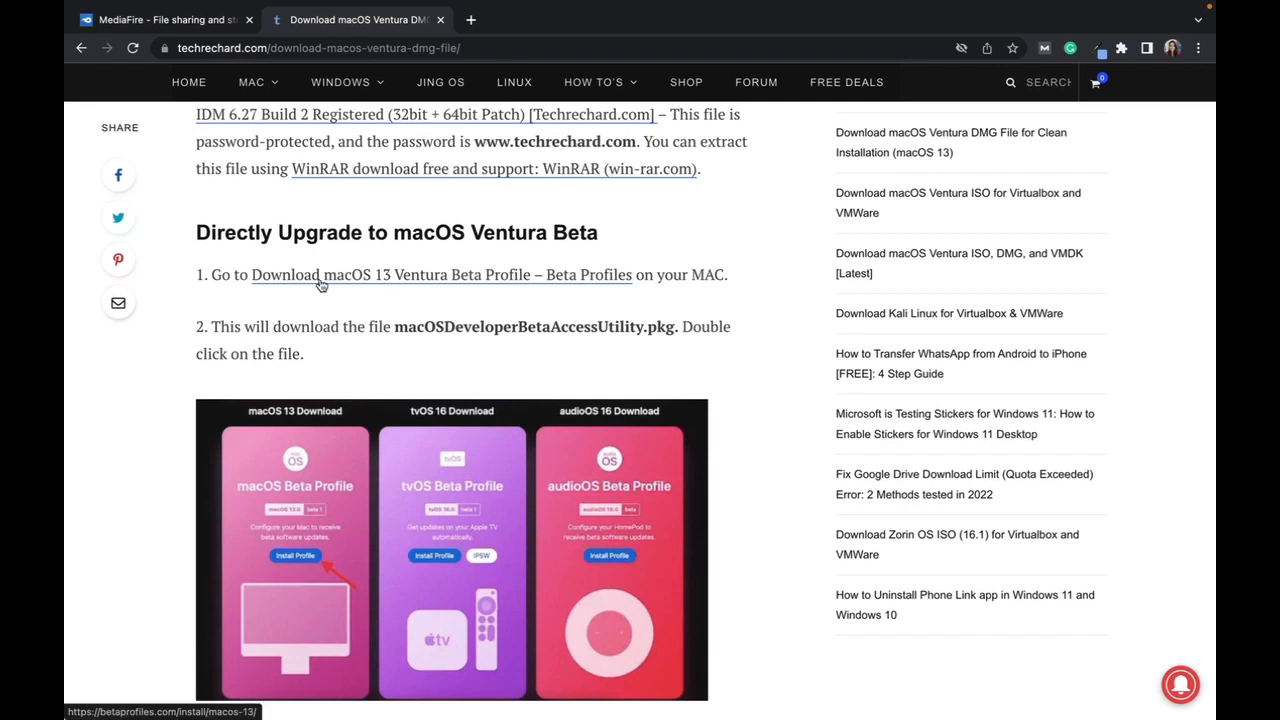
pyautogui.click(320, 276)
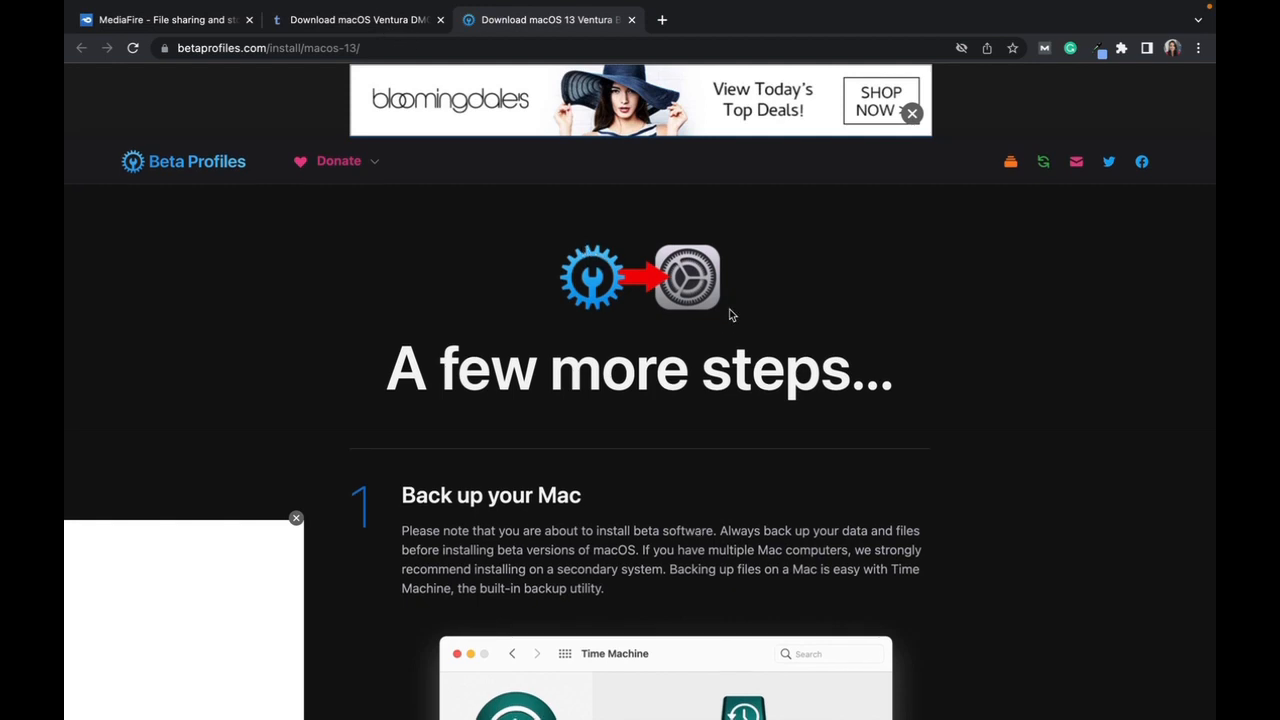
pyautogui.scroll(-3)
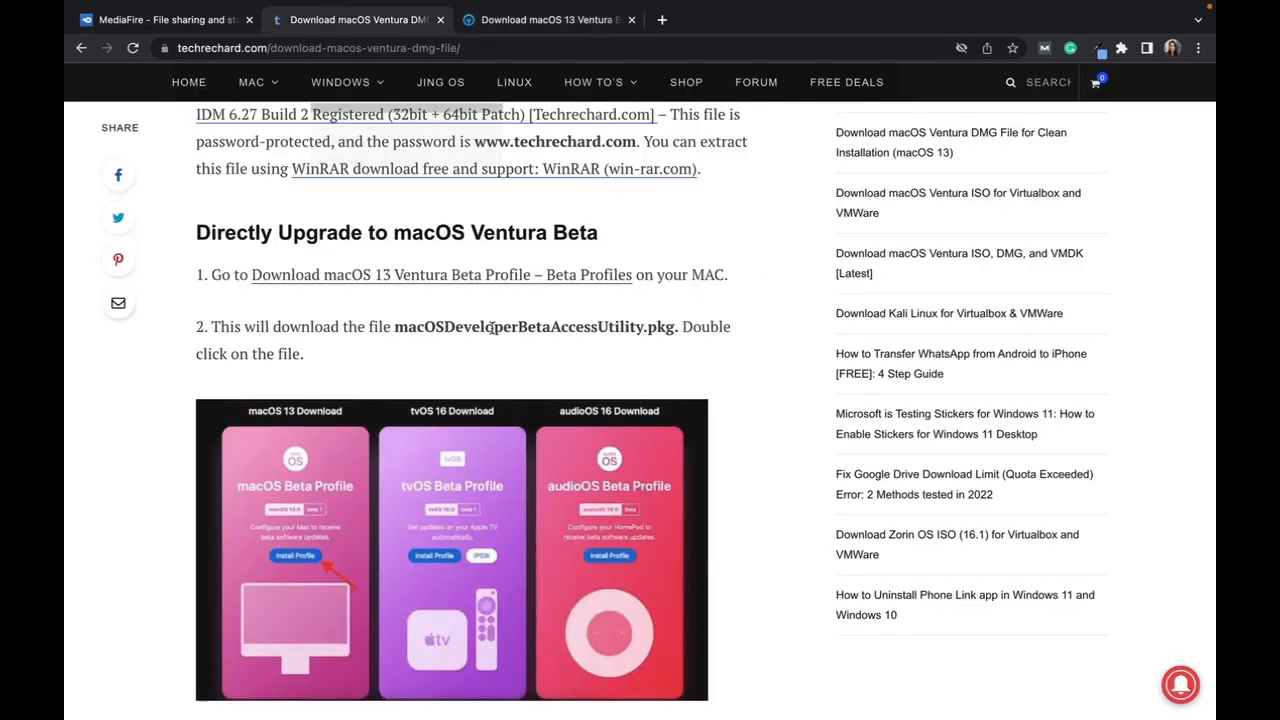
pyautogui.scroll(-3)
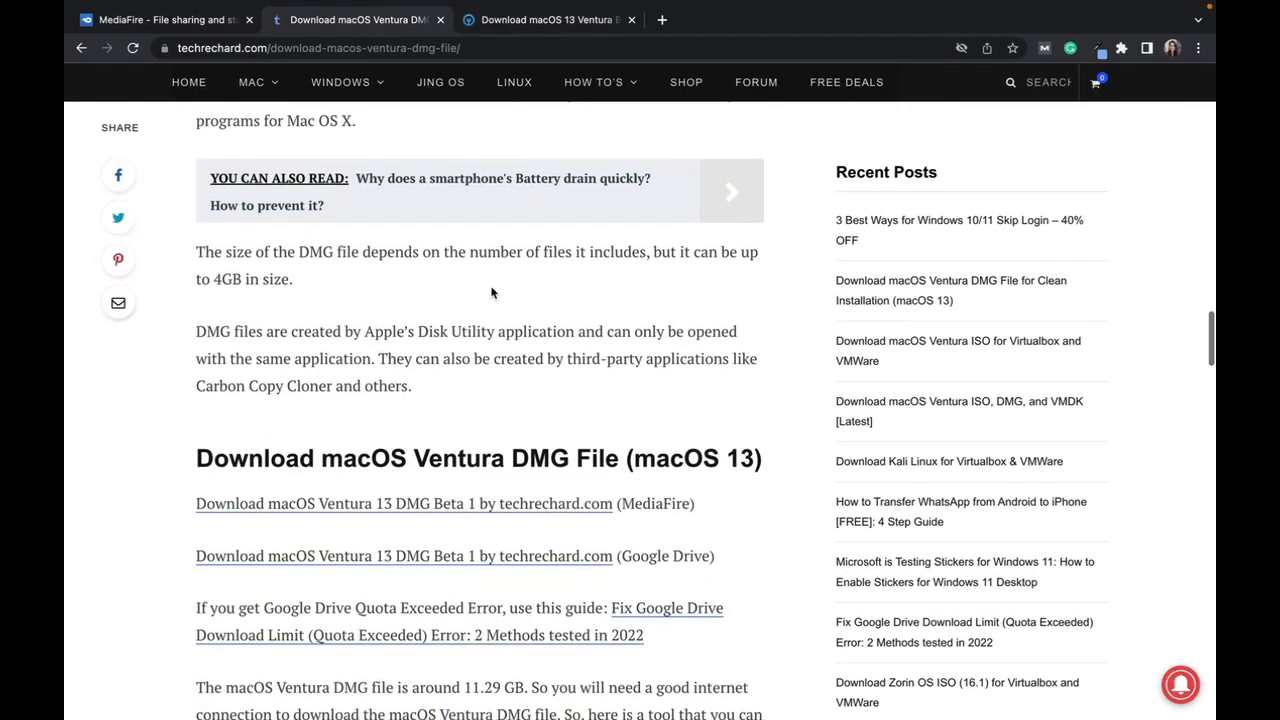
pyautogui.scroll(-3)
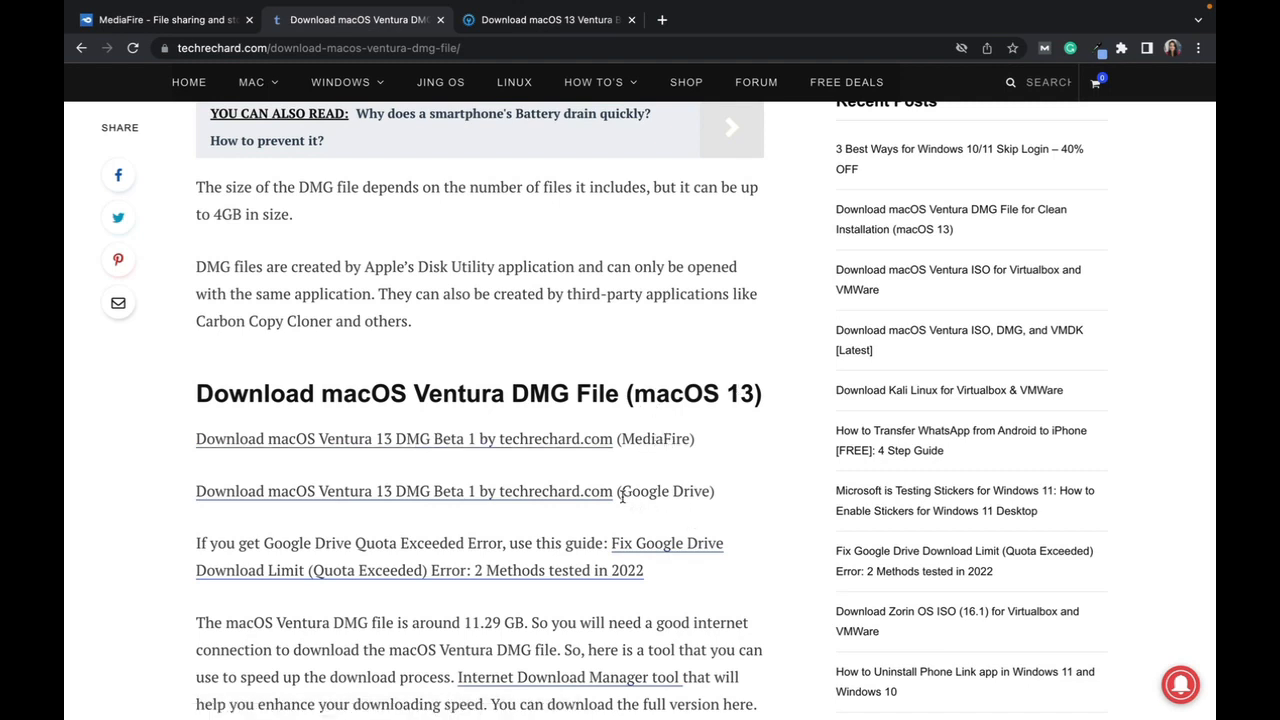
pyautogui.moveTo(744, 472)
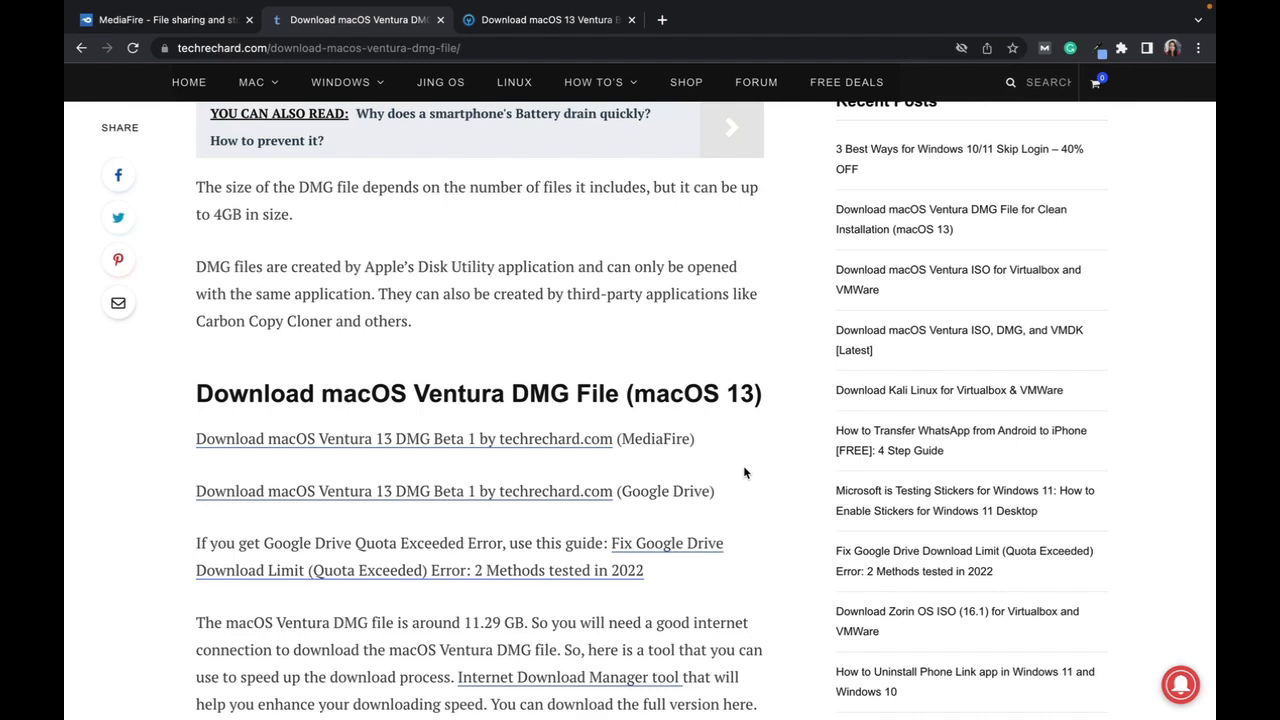
pyautogui.scroll(-3)
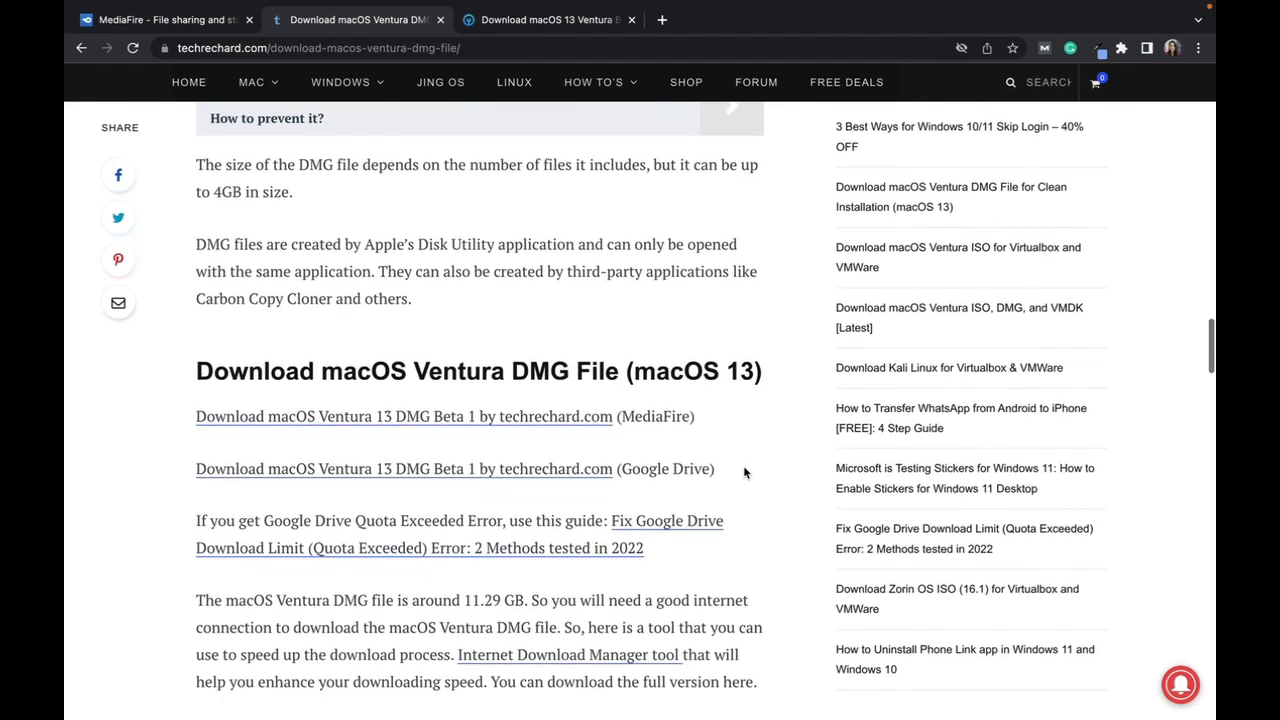
pyautogui.scroll(3)
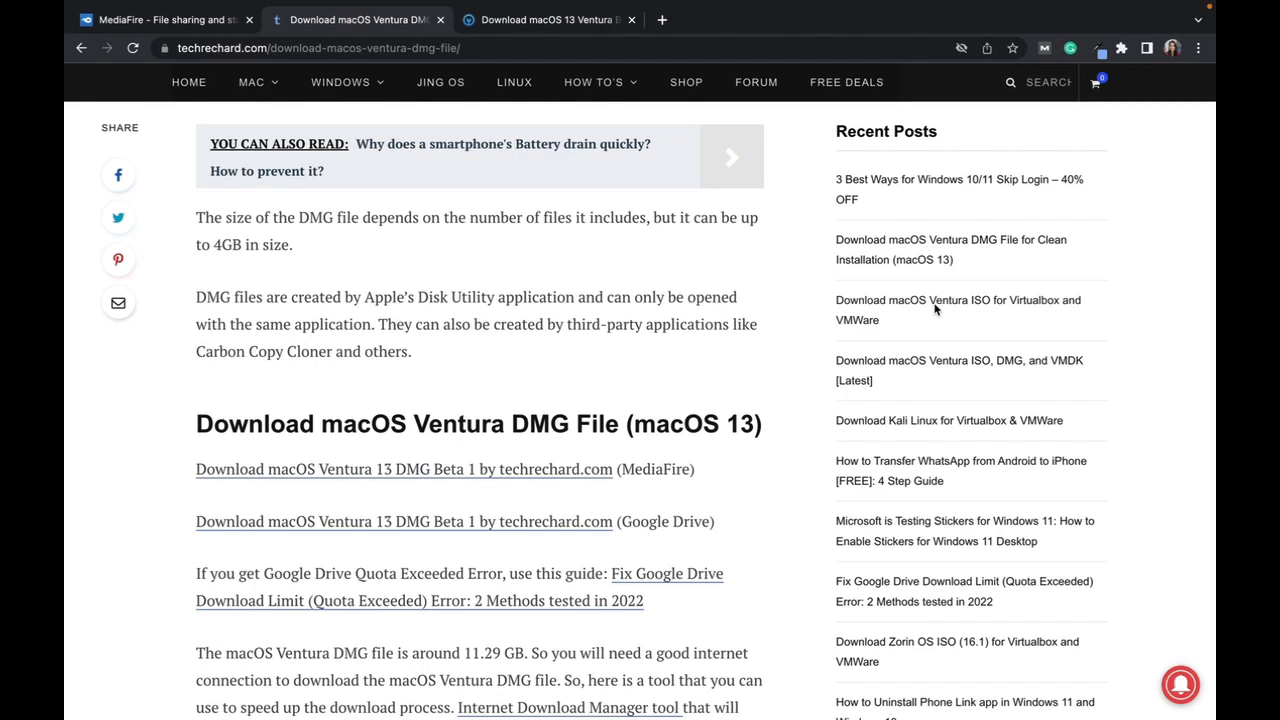
# Open the Ventura ISO for Virtualbox and VMWare article, checking MediaFire upload progress and Beta Profiles along the way
pyautogui.click(958, 310)
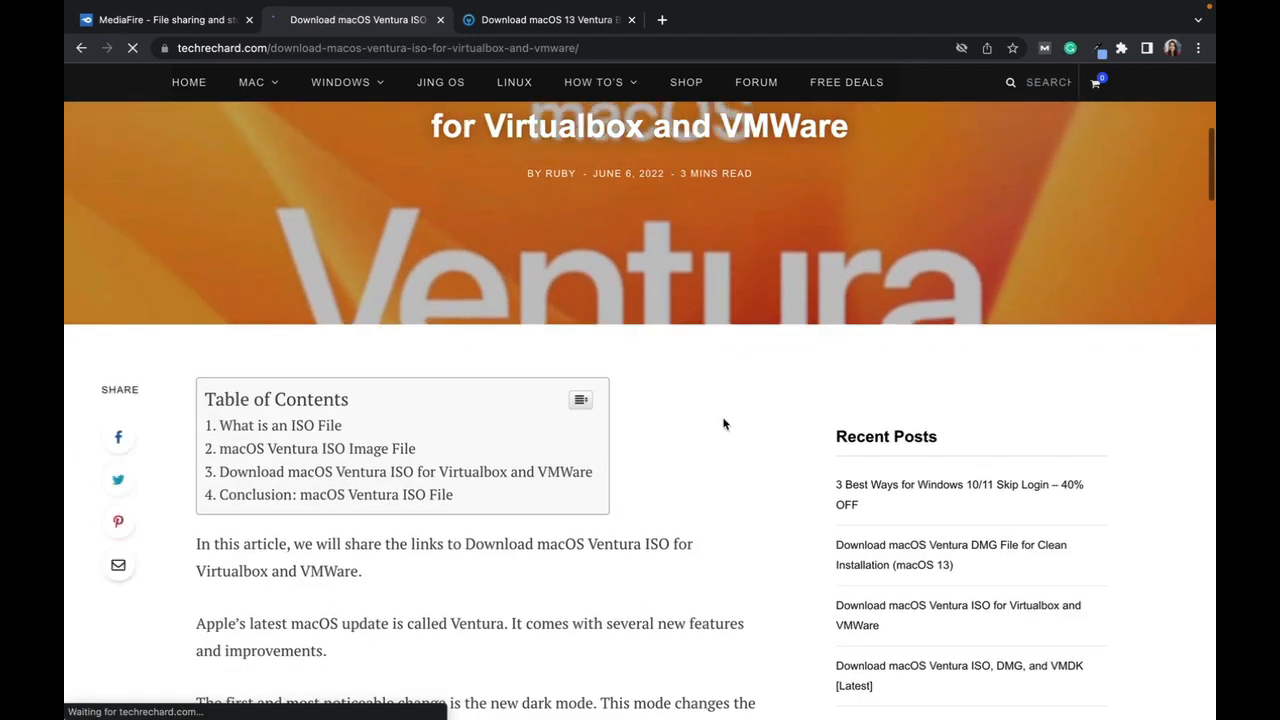
pyautogui.click(160, 20)
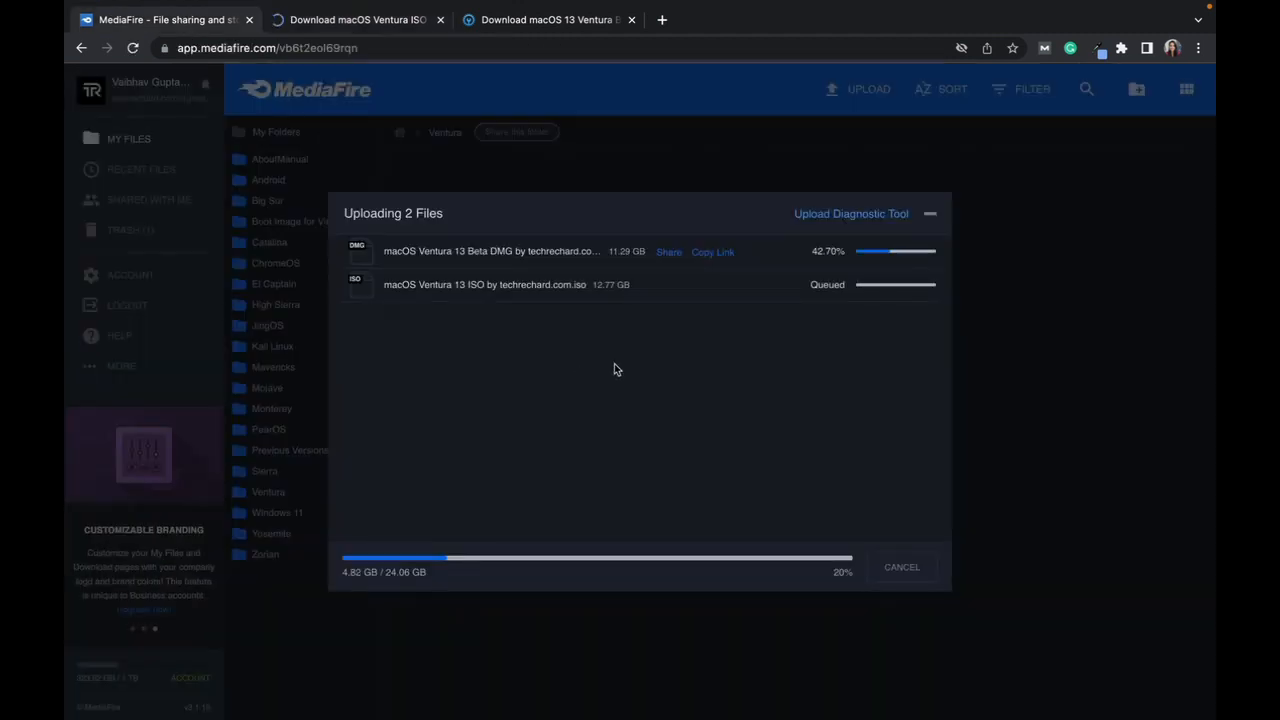
pyautogui.moveTo(608, 260)
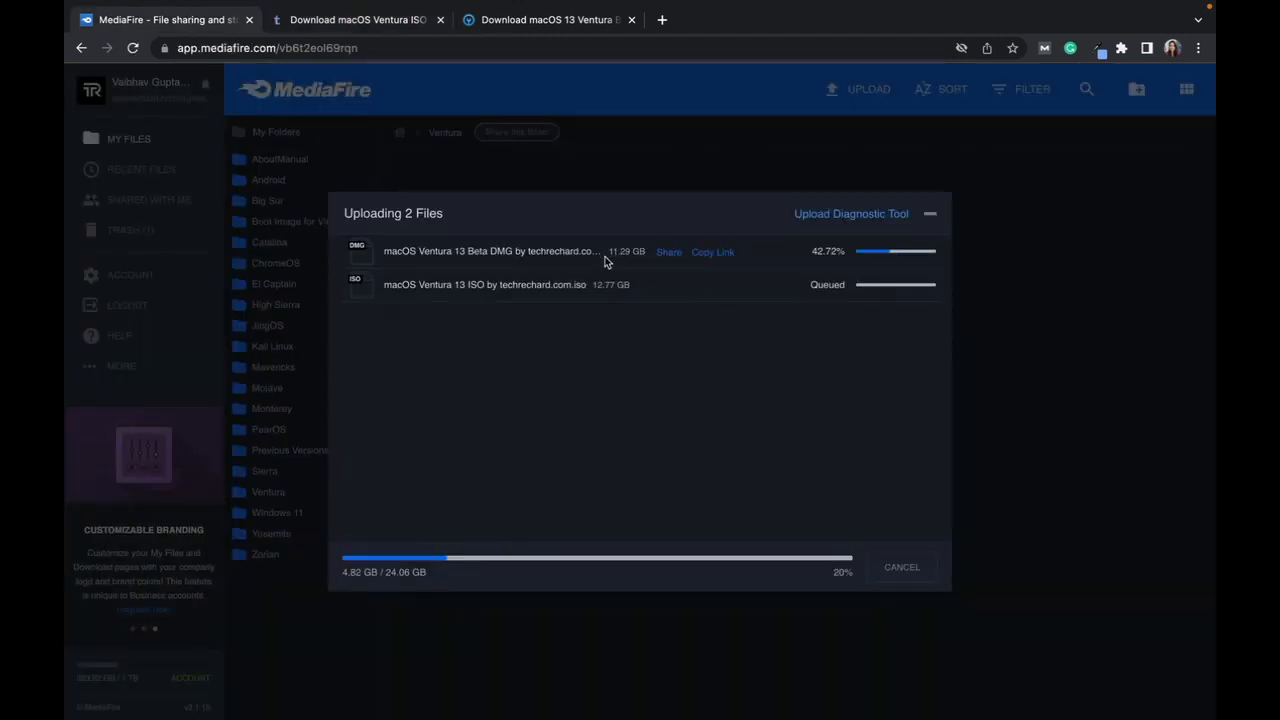
pyautogui.moveTo(476, 300)
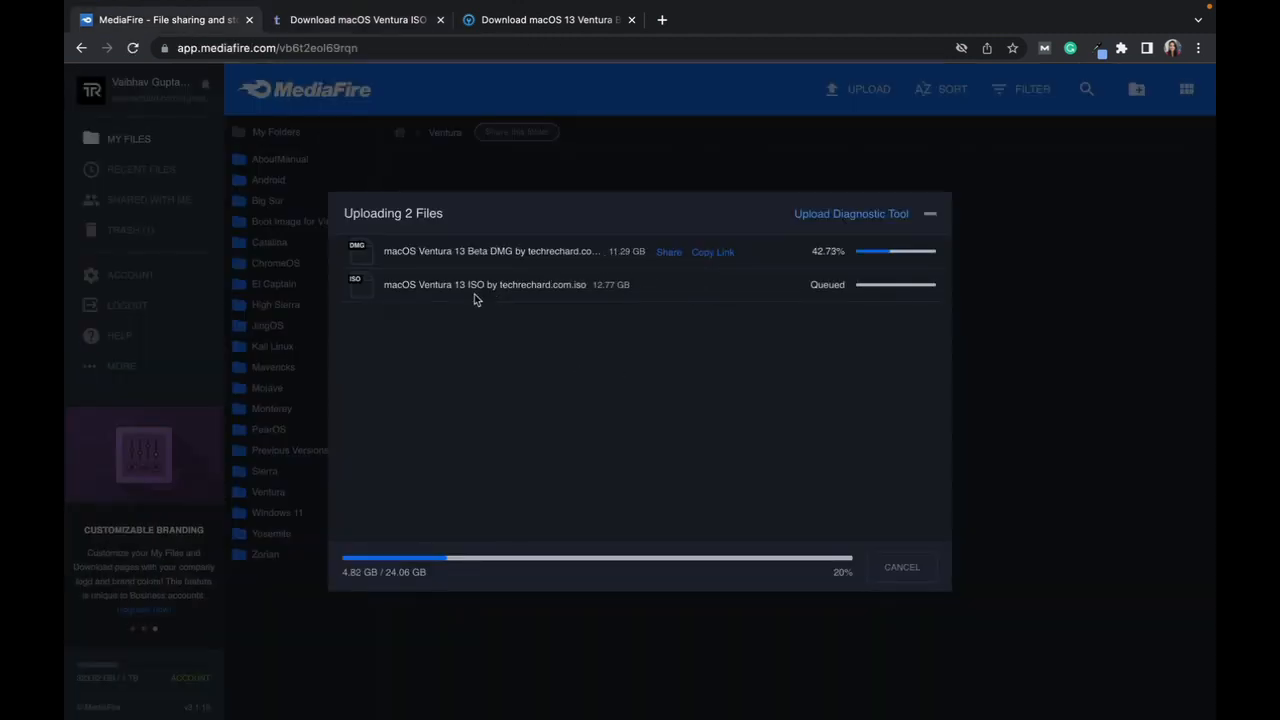
pyautogui.click(548, 20)
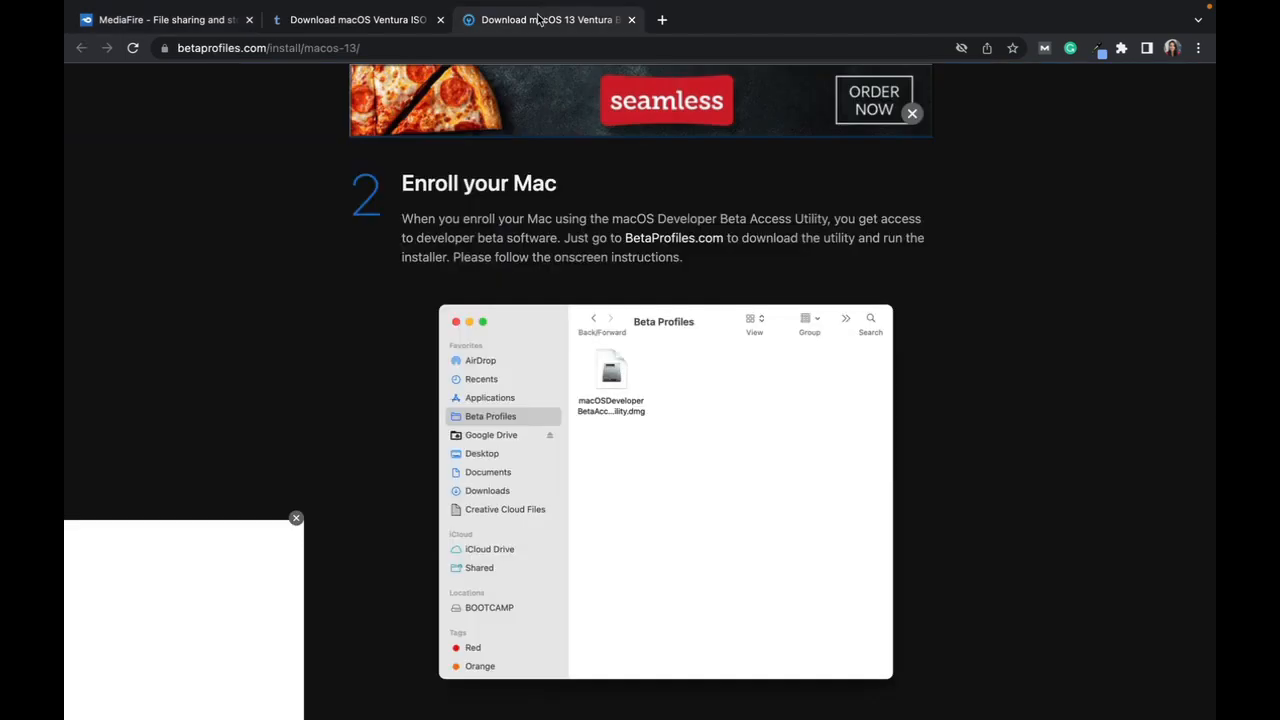
pyautogui.click(356, 20)
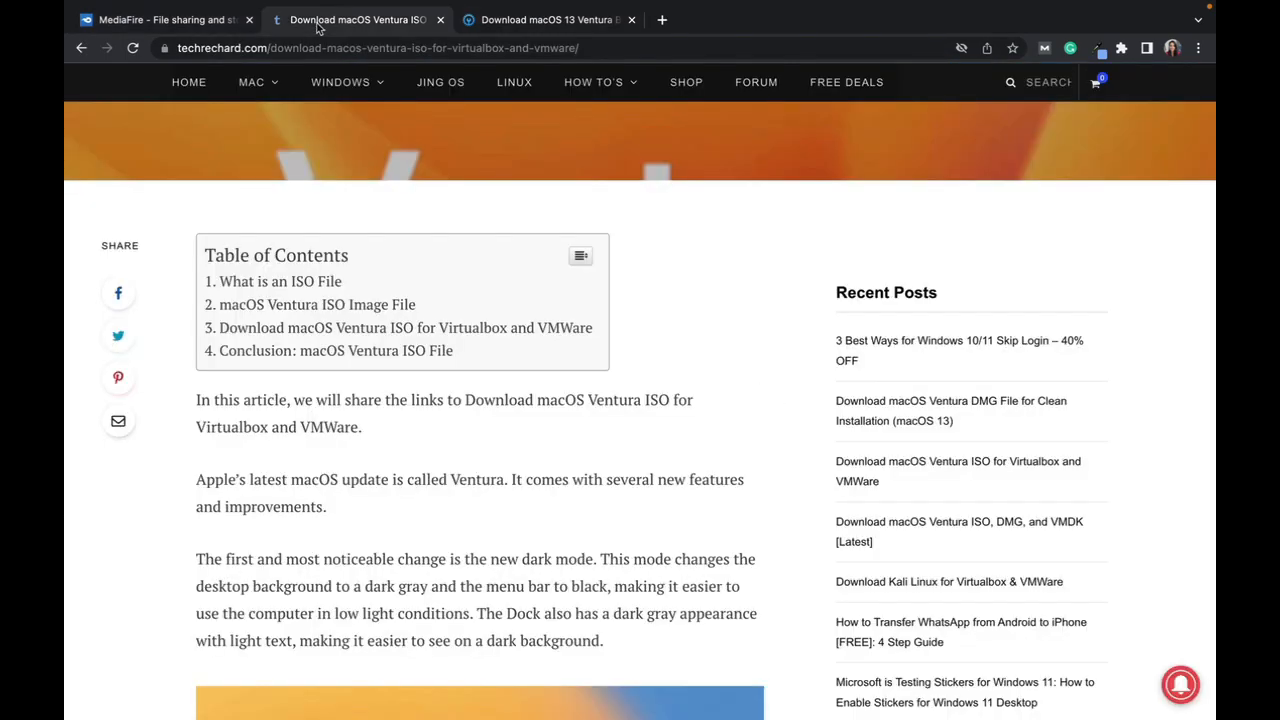
pyautogui.moveTo(118, 292)
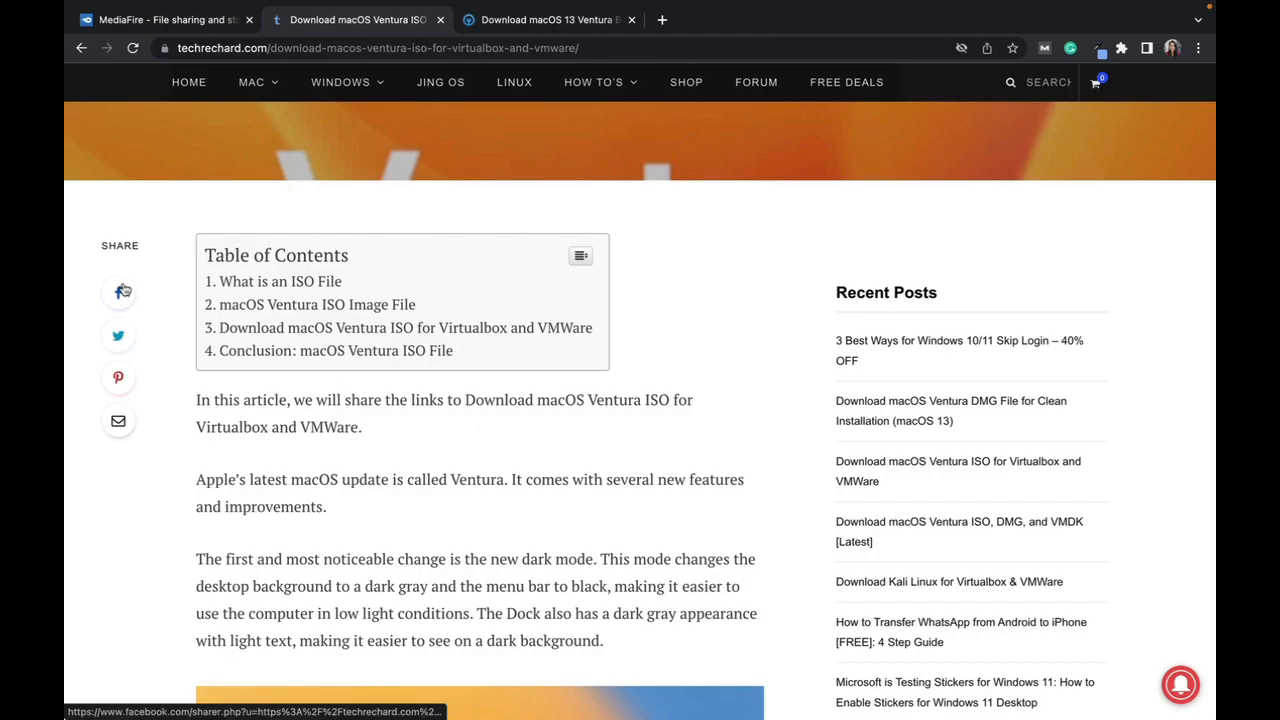